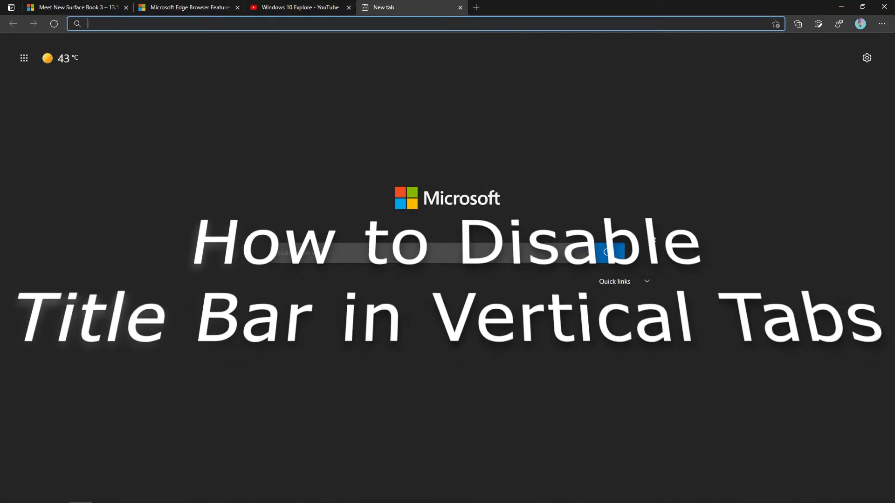
# Step: Turn on vertical tabs from the tab actions icon at the top-left
pyautogui.click(10, 8)
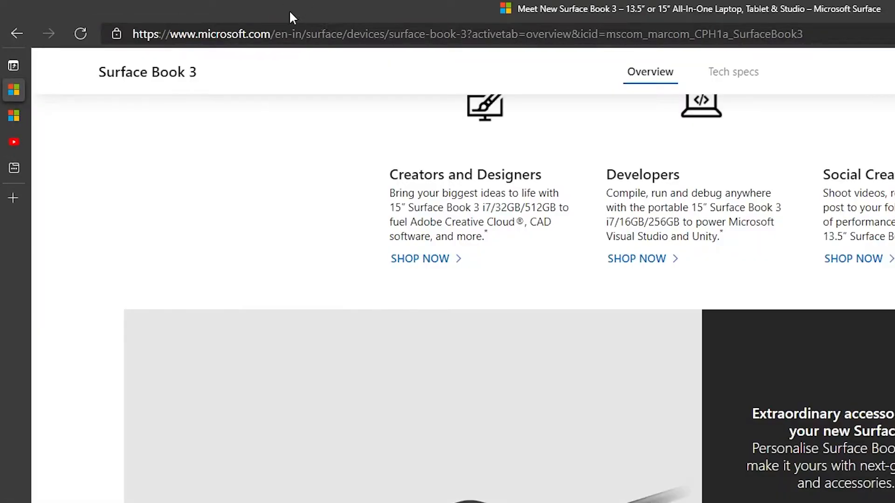
pyautogui.moveTo(290, 6)
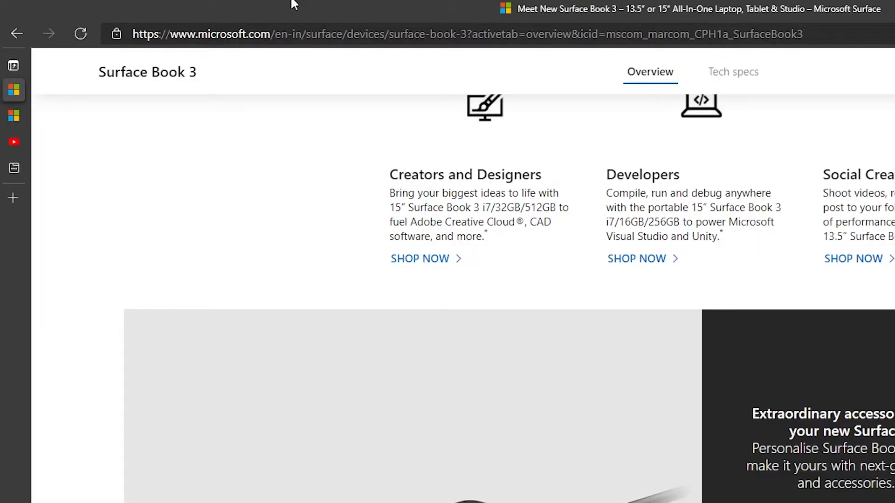
pyautogui.moveTo(332, 188)
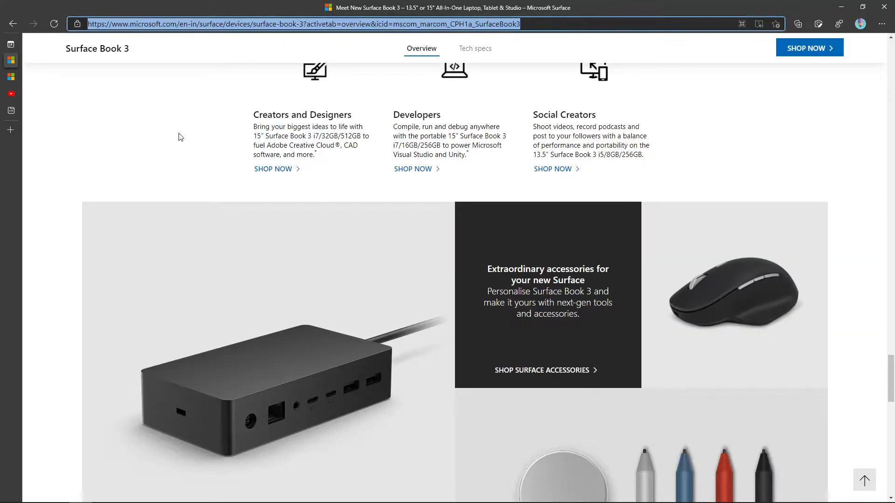
# Step: Go to edge://flags via the address bar suggestion
pyautogui.write('edge://f')
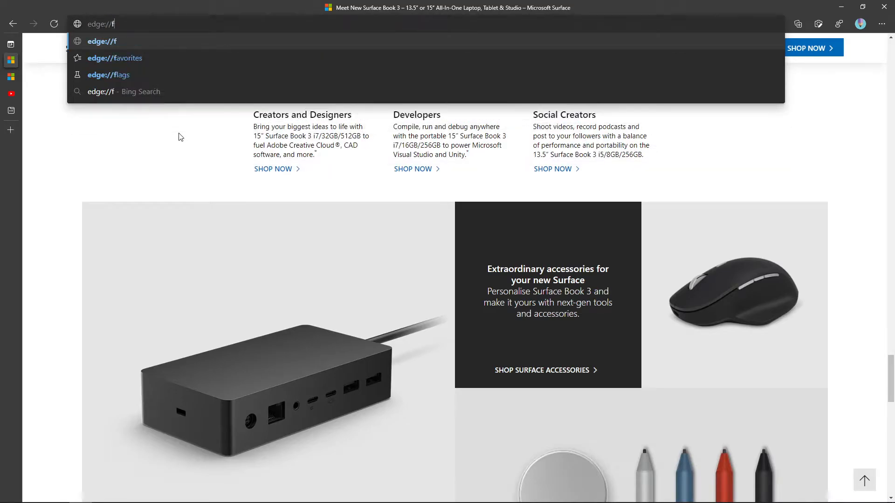
pyautogui.click(107, 74)
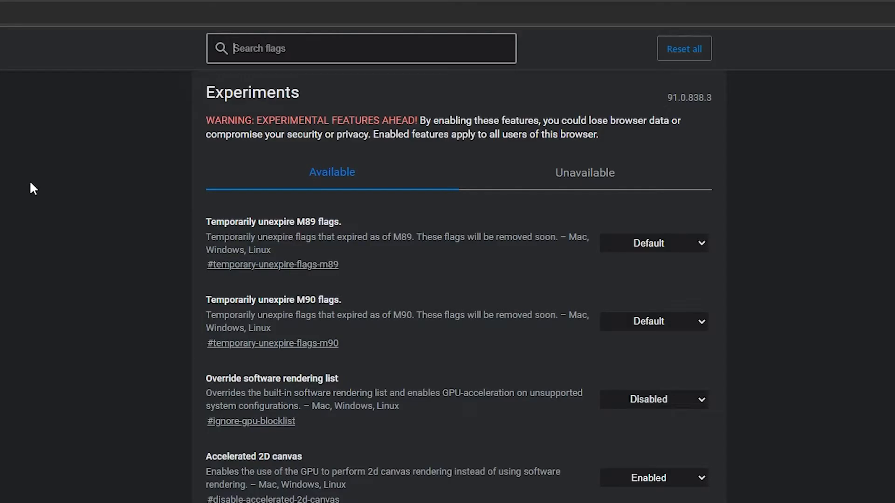
# Step: Filter flags by 'vertic' and set 'Vertical tabs hide title bar' to Enabled
pyautogui.write('vertical tabs')
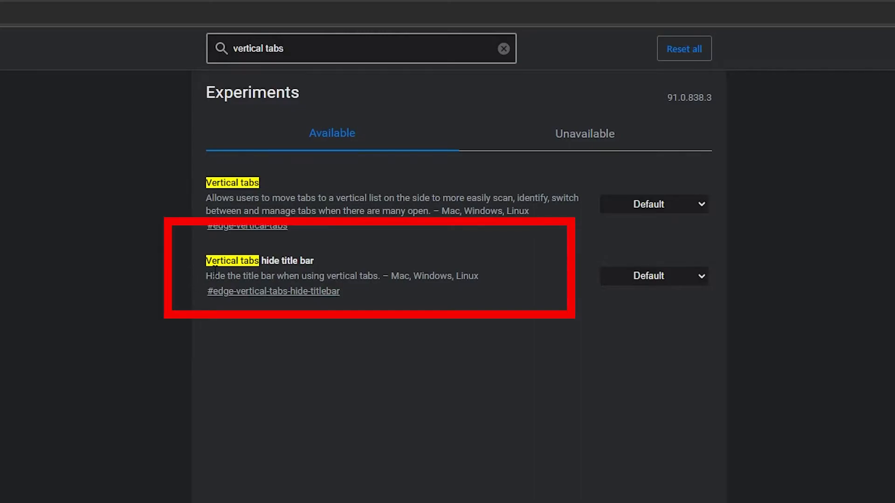
pyautogui.moveTo(302, 273)
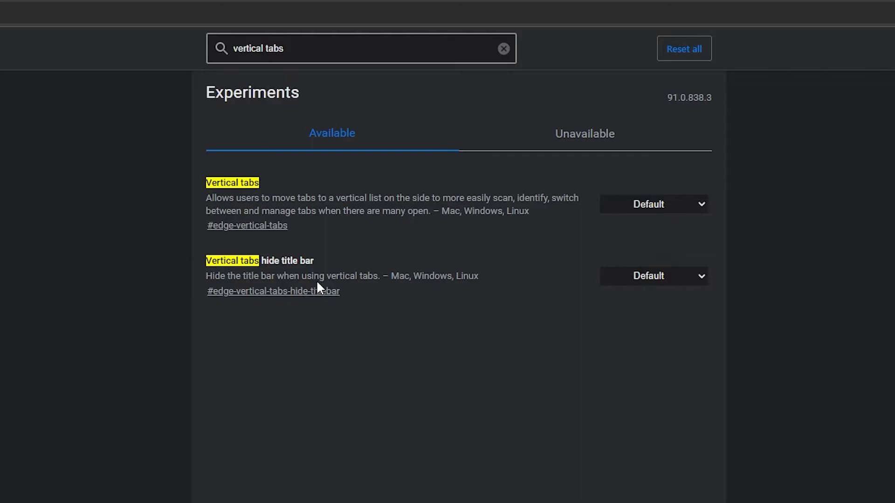
pyautogui.click(653, 276)
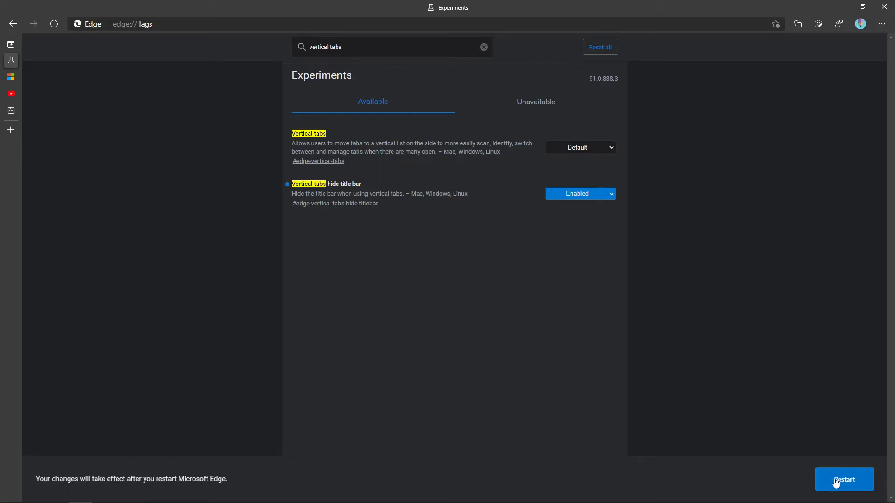
# Step: Restart Edge, then re-enable vertical tabs so they show without the title bar
pyautogui.click(844, 480)
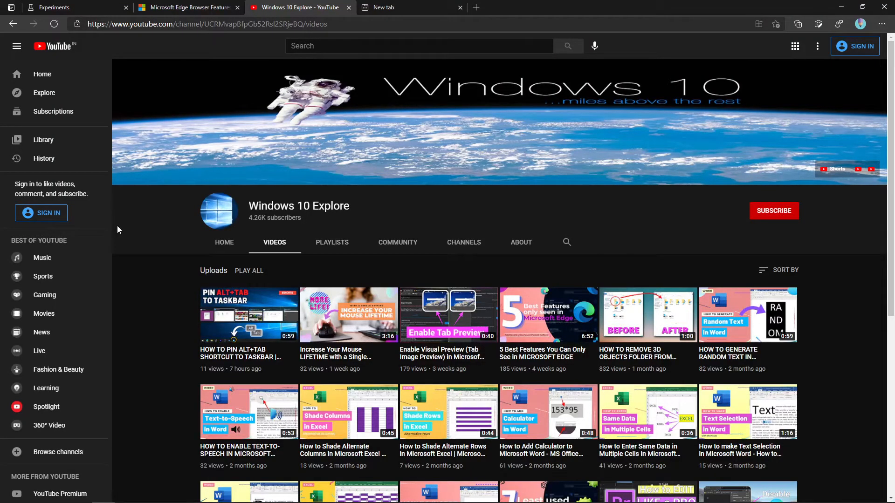
pyautogui.moveTo(10, 7)
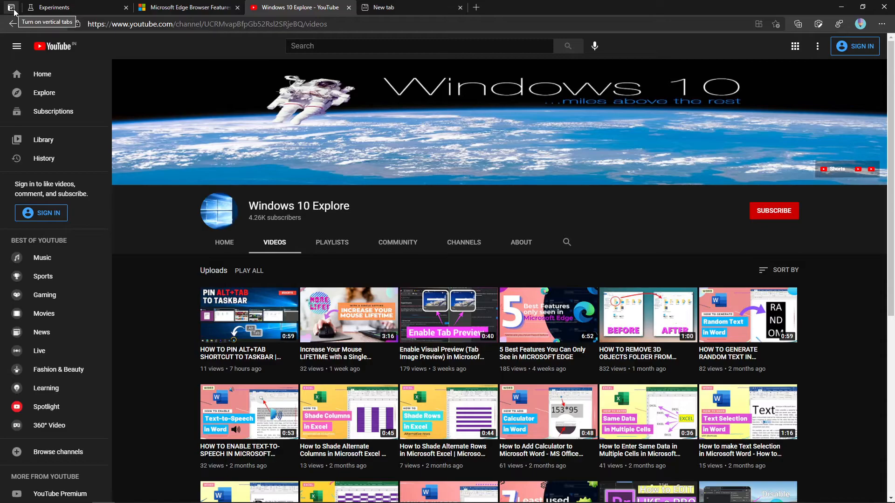
pyautogui.click(10, 8)
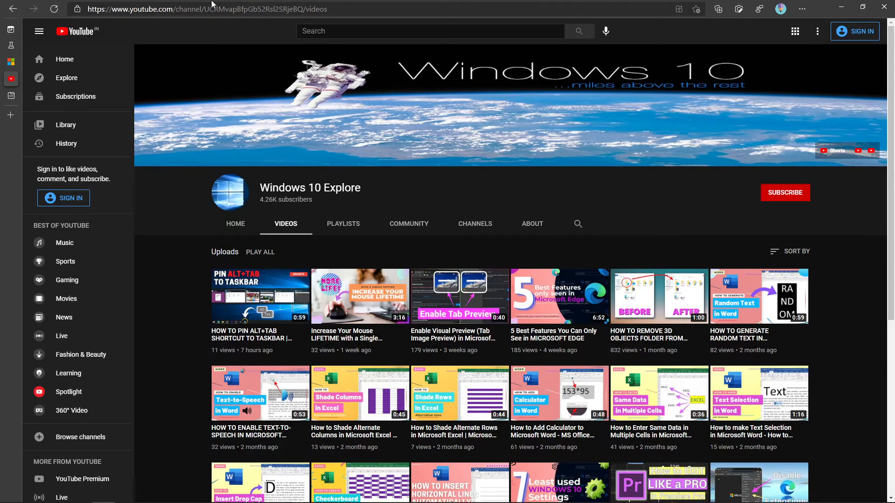
pyautogui.moveTo(559, 4)
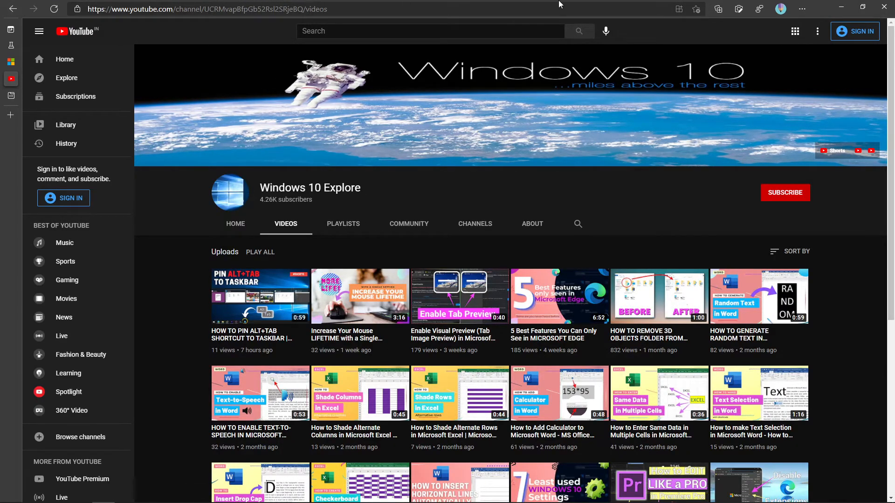